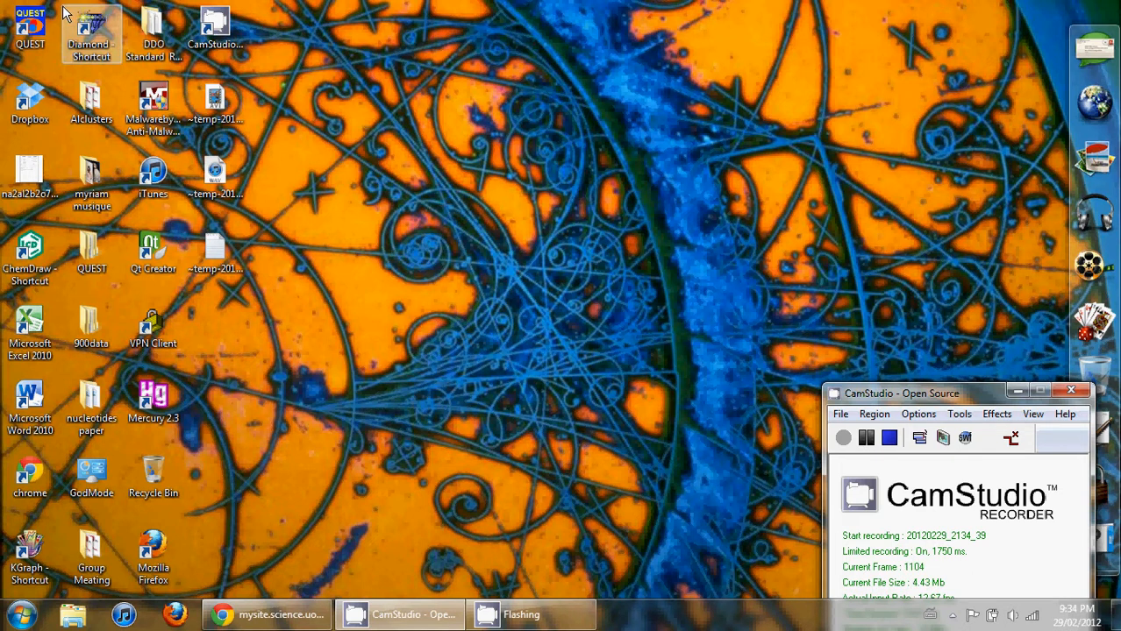
Start QUEST from its desktop shortcut so the parameter panel and empty plot appear
left_click(28, 27)
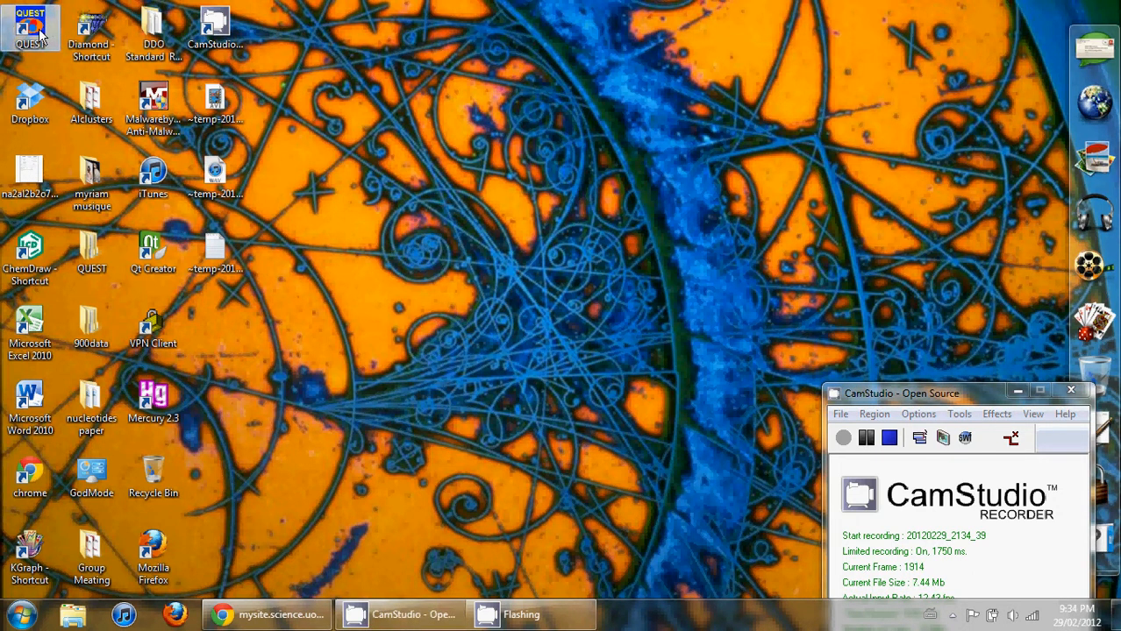
double_click(32, 27)
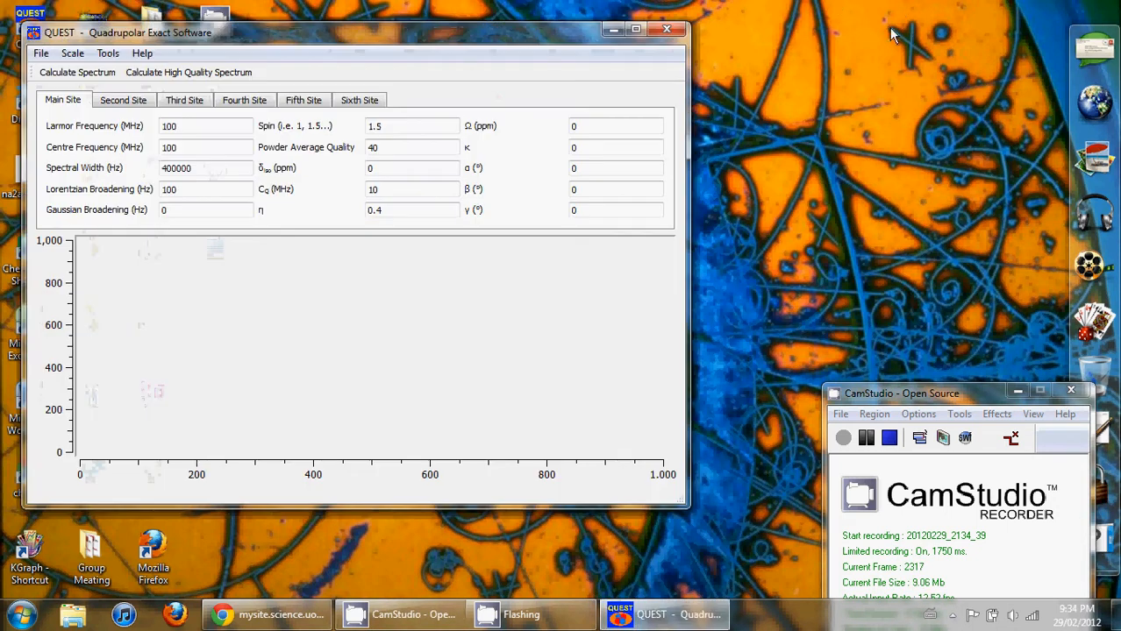
Maximize the QUEST window to fill the screen
left_click(635, 28)
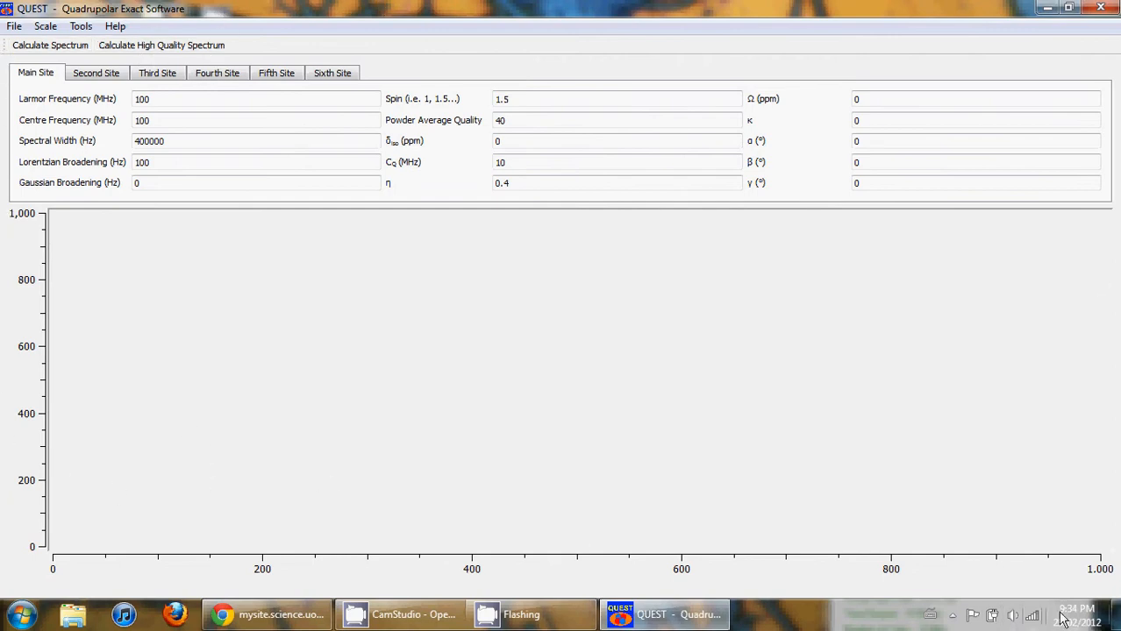
mouse_move(4, 299)
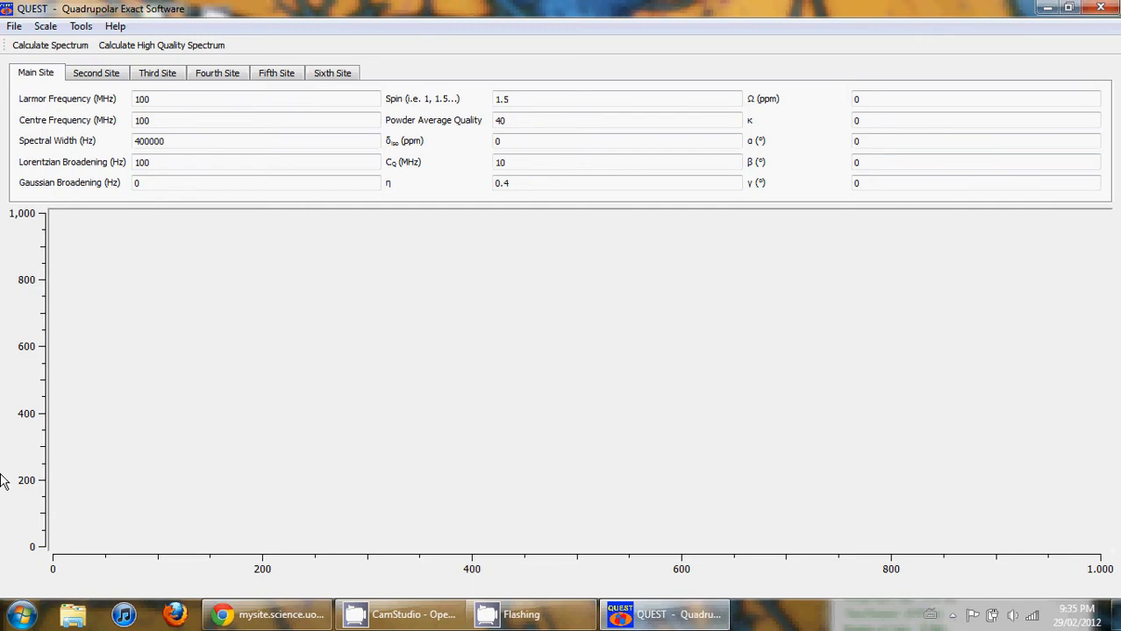
mouse_move(7, 513)
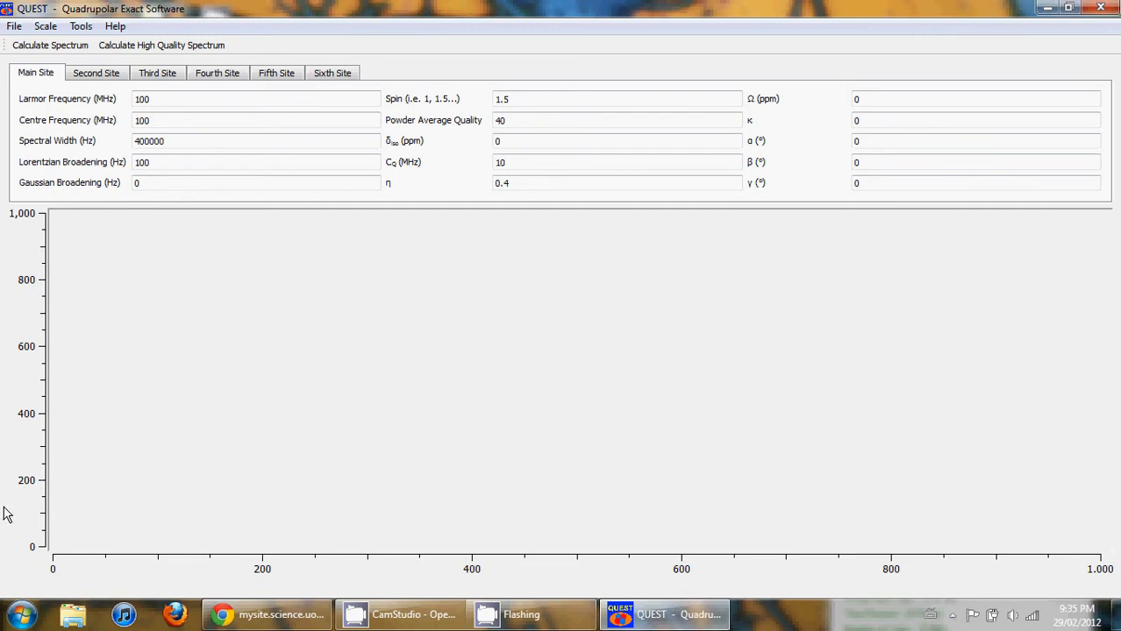
mouse_move(430, 186)
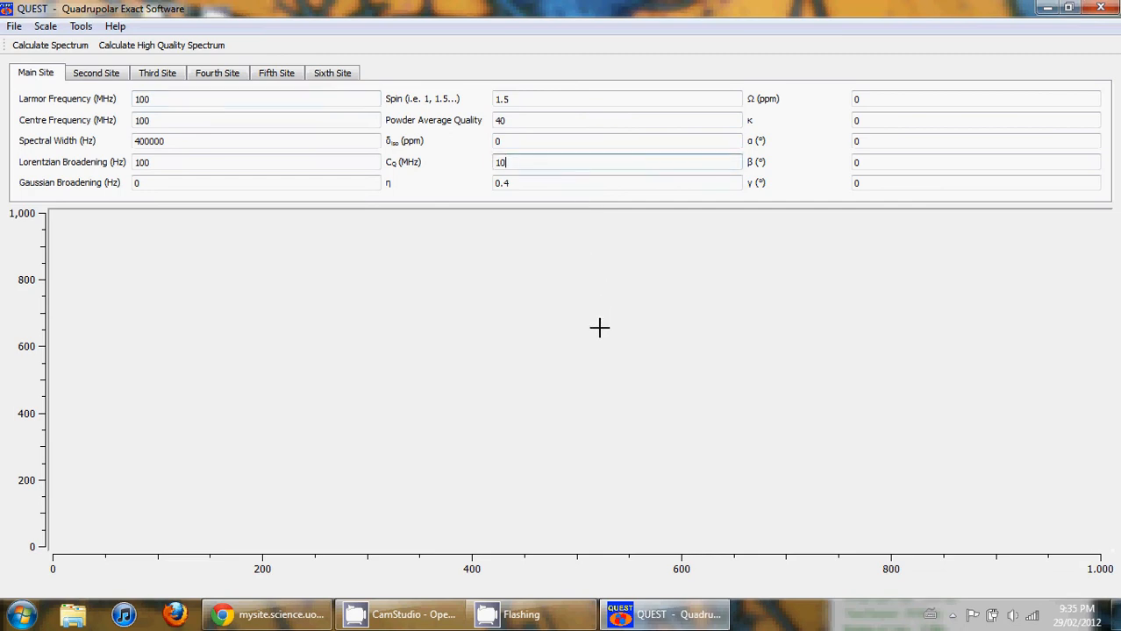
mouse_move(3, 254)
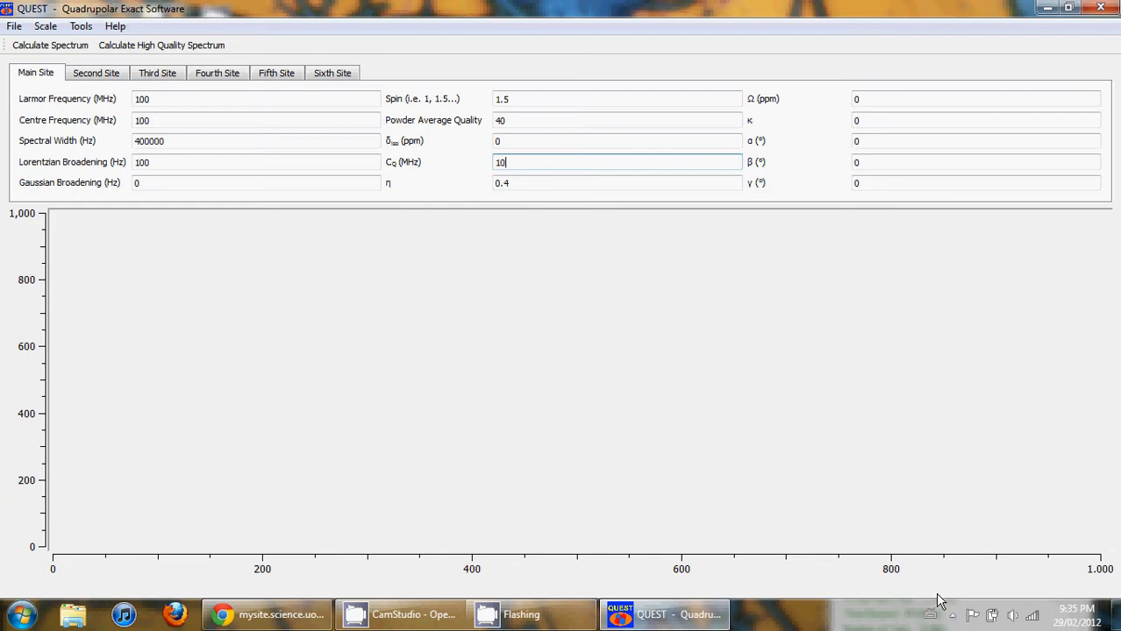
mouse_move(1105, 252)
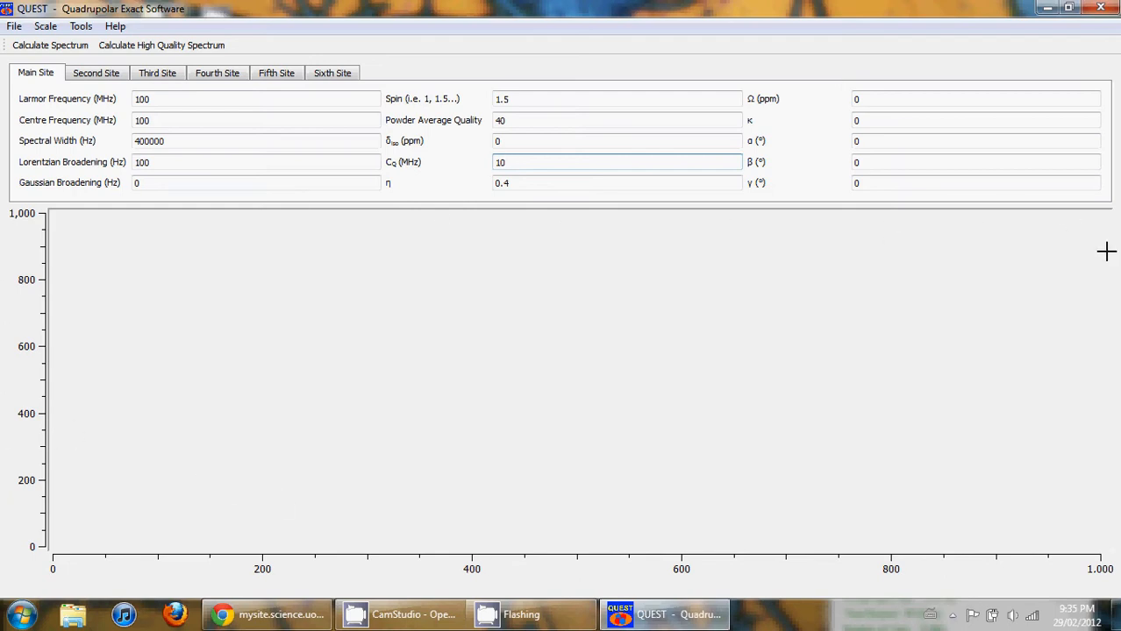
mouse_move(7, 11)
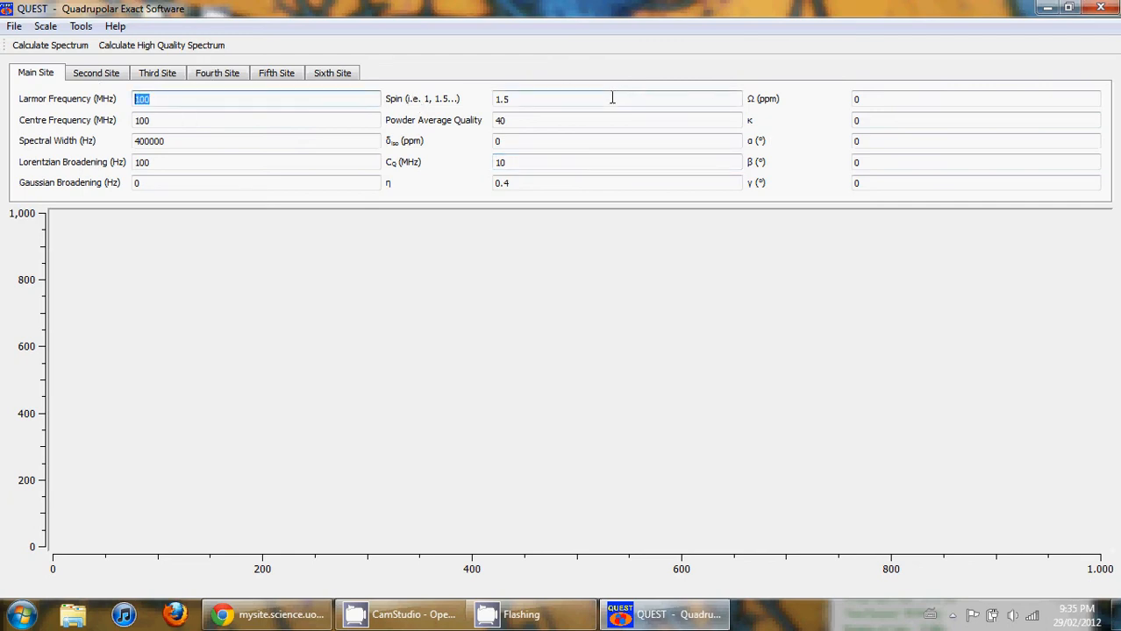
left_click(616, 98)
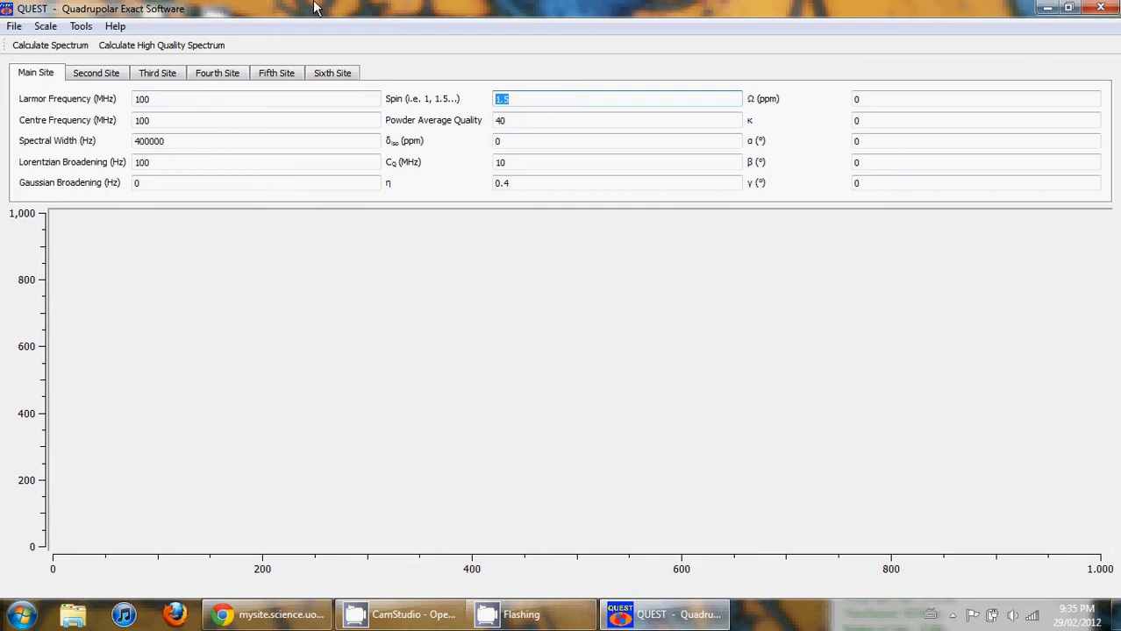
left_click(256, 98)
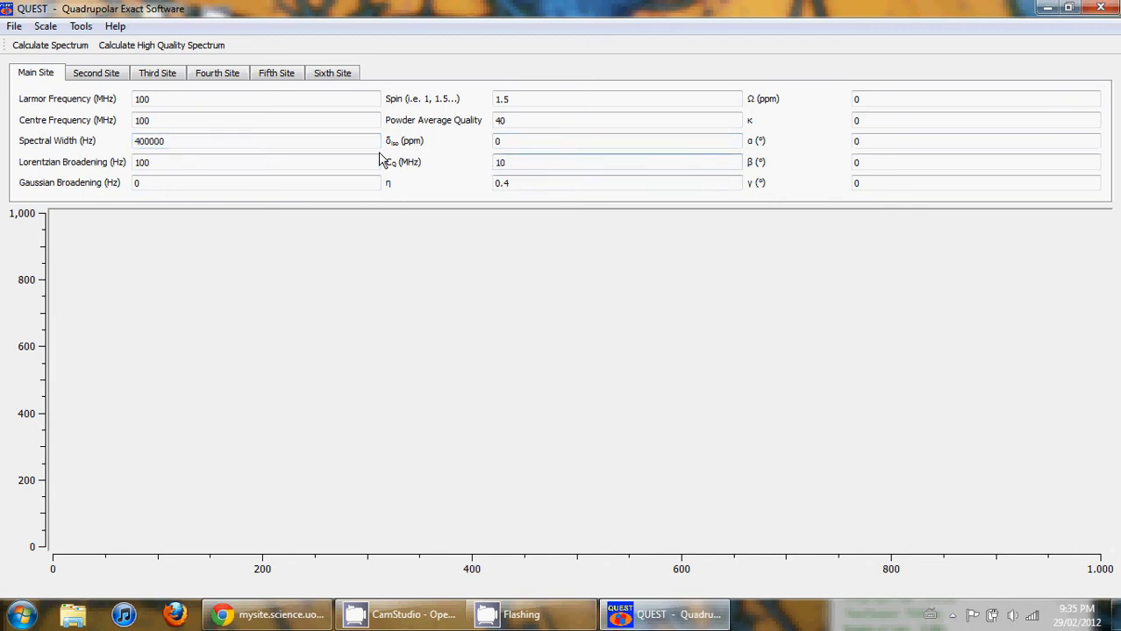
left_click(616, 162)
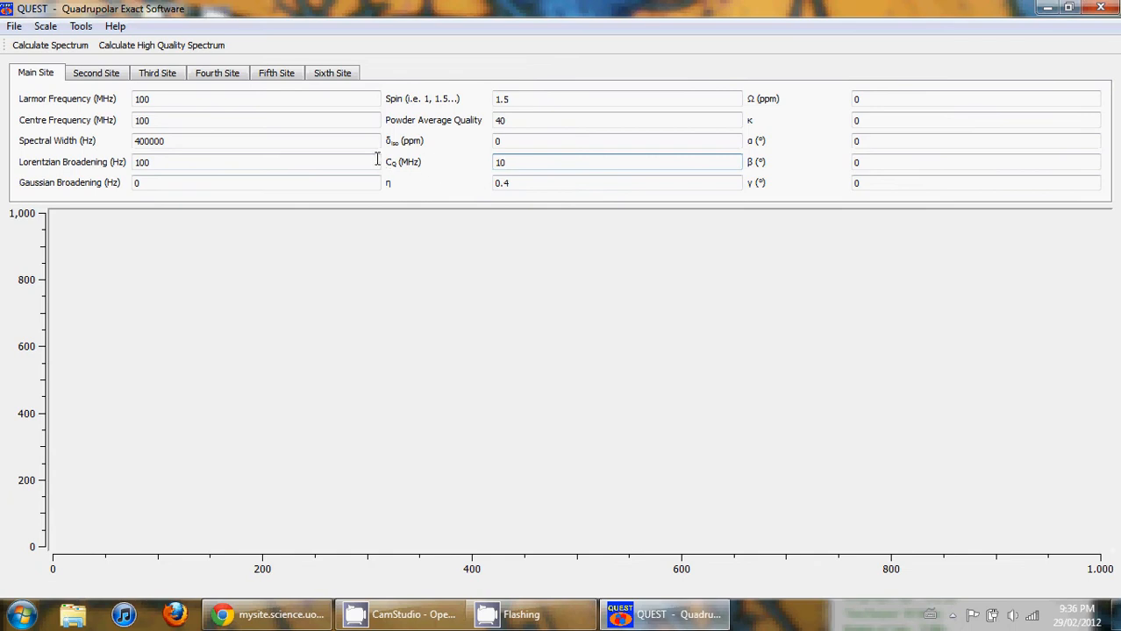
mouse_move(393, 182)
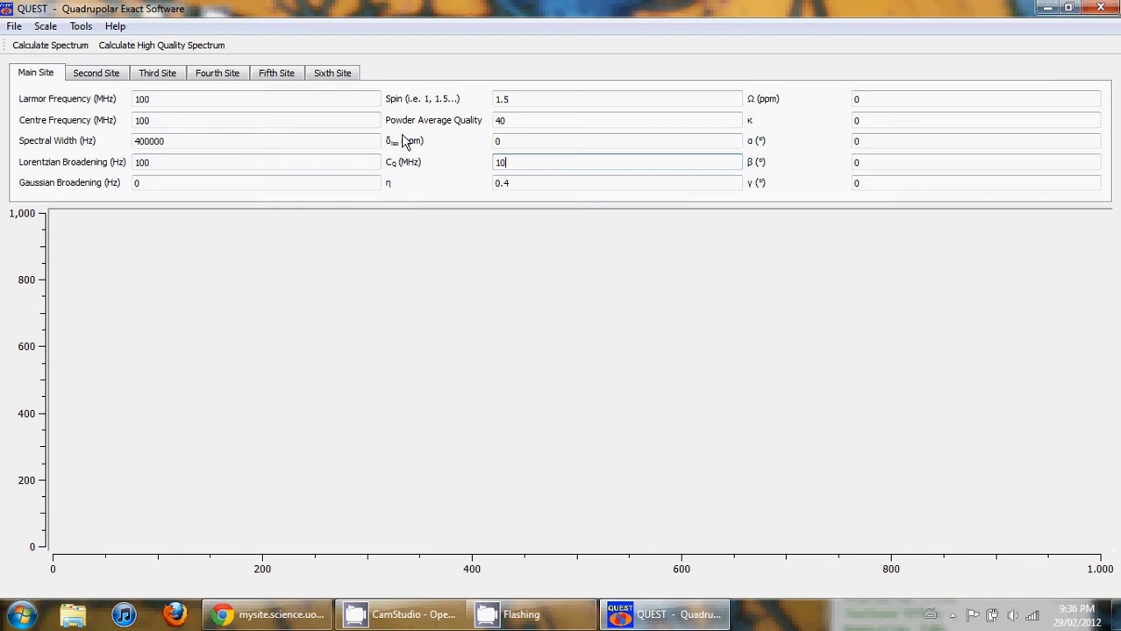
mouse_move(421, 144)
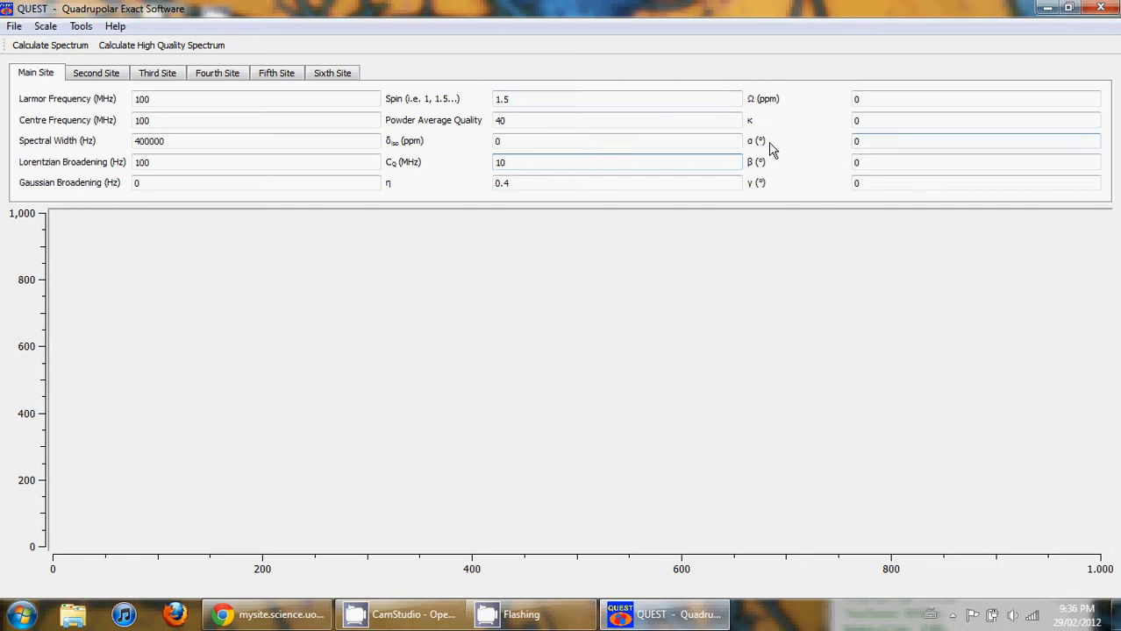
left_click(616, 161)
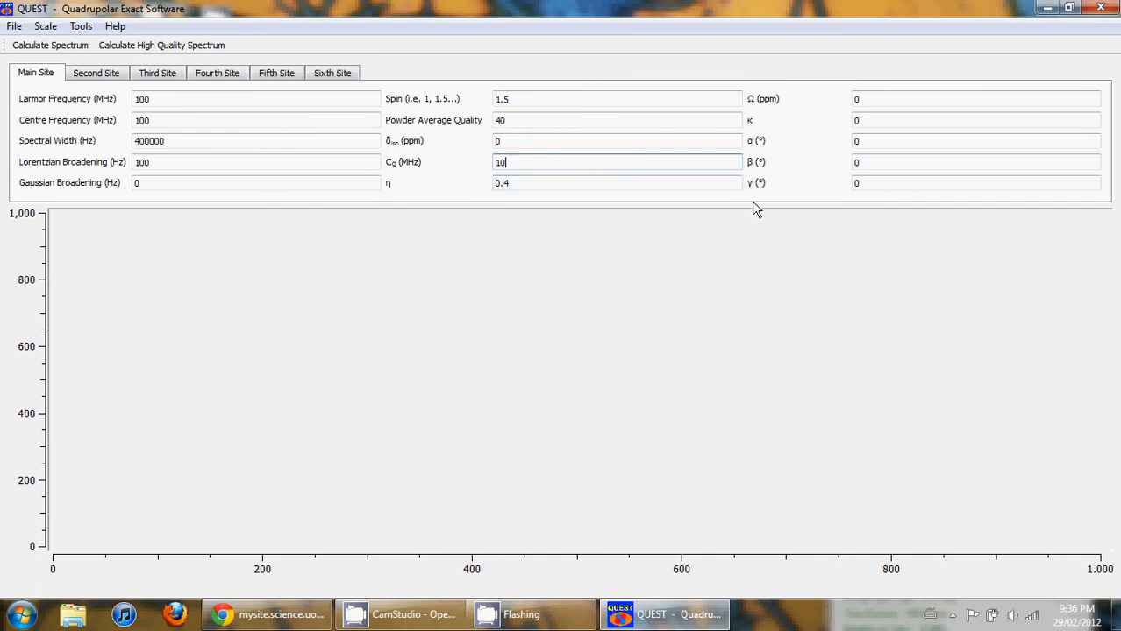
mouse_move(771, 203)
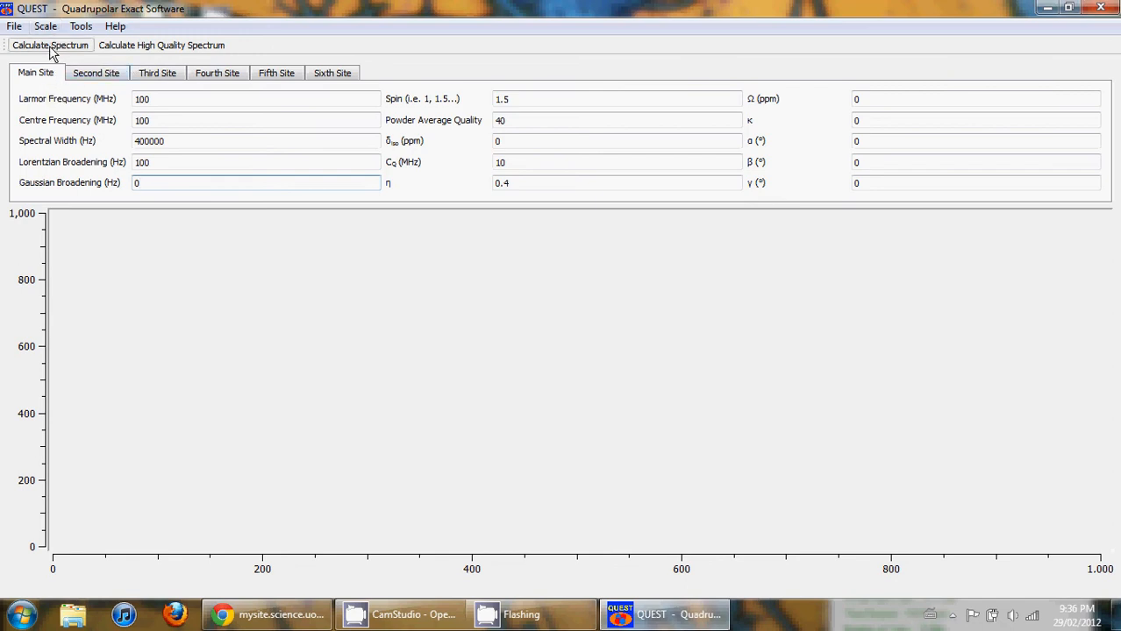
mouse_move(49, 46)
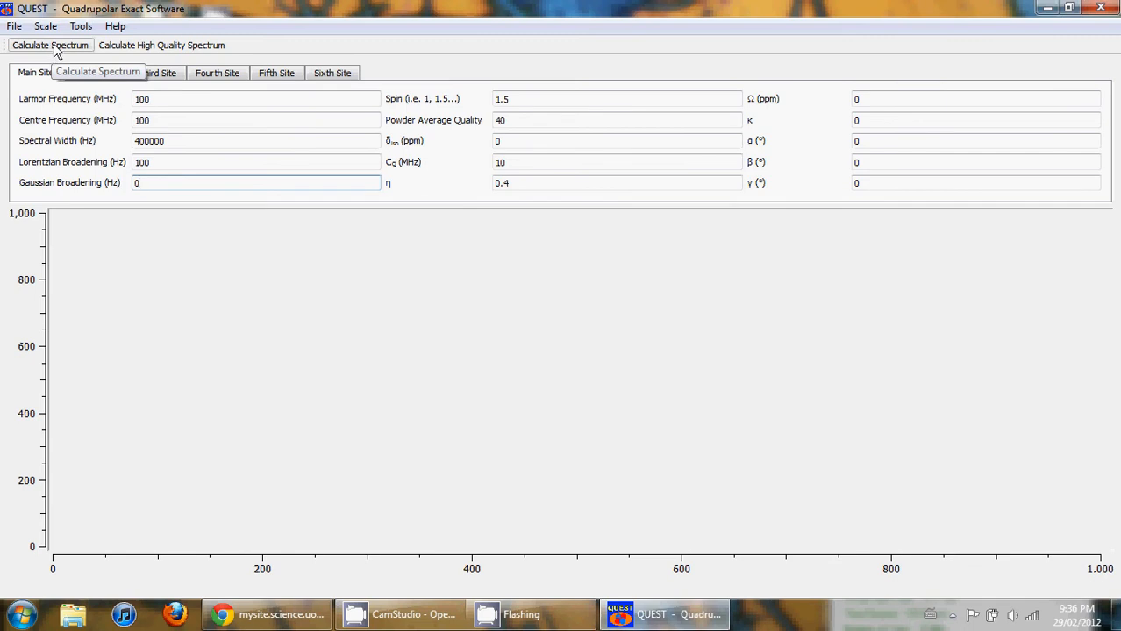
left_click(49, 46)
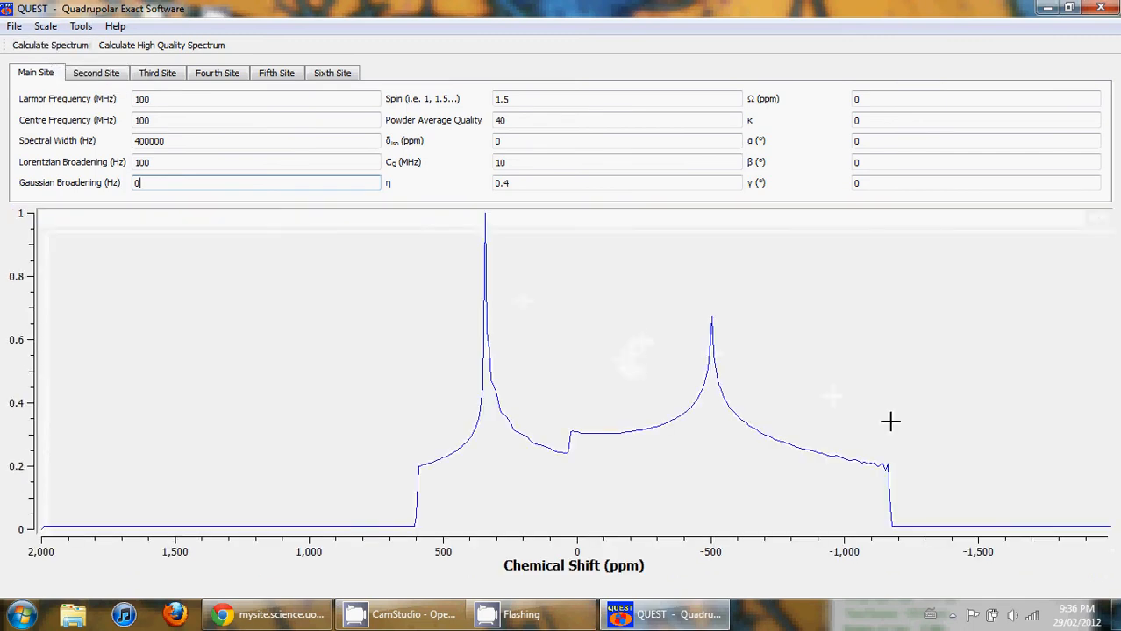
mouse_move(746, 319)
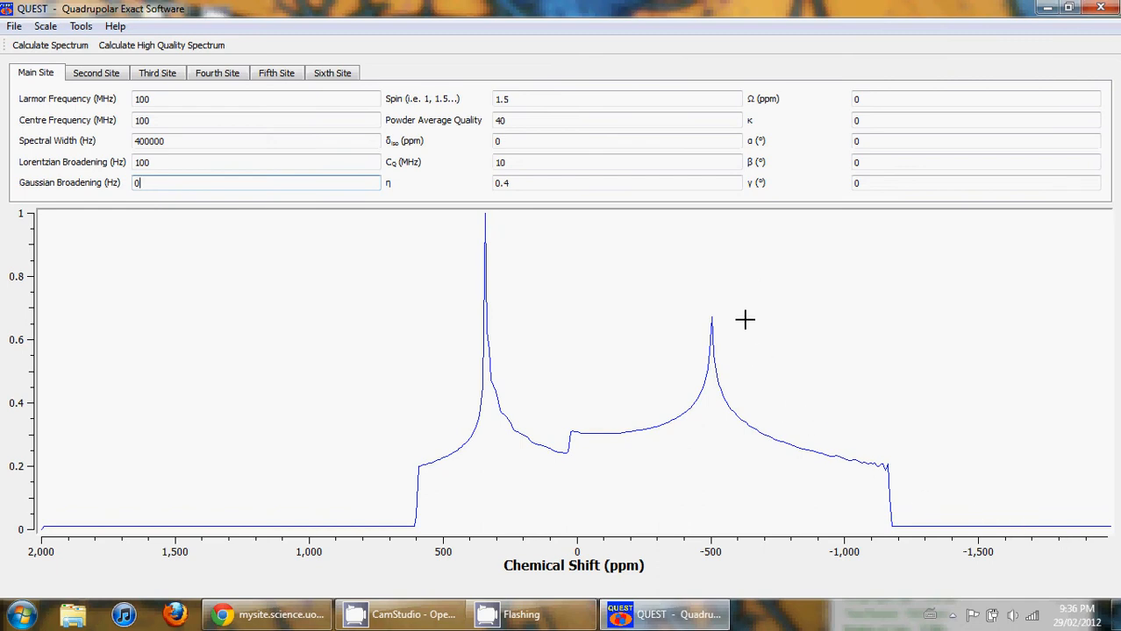
mouse_move(1024, 486)
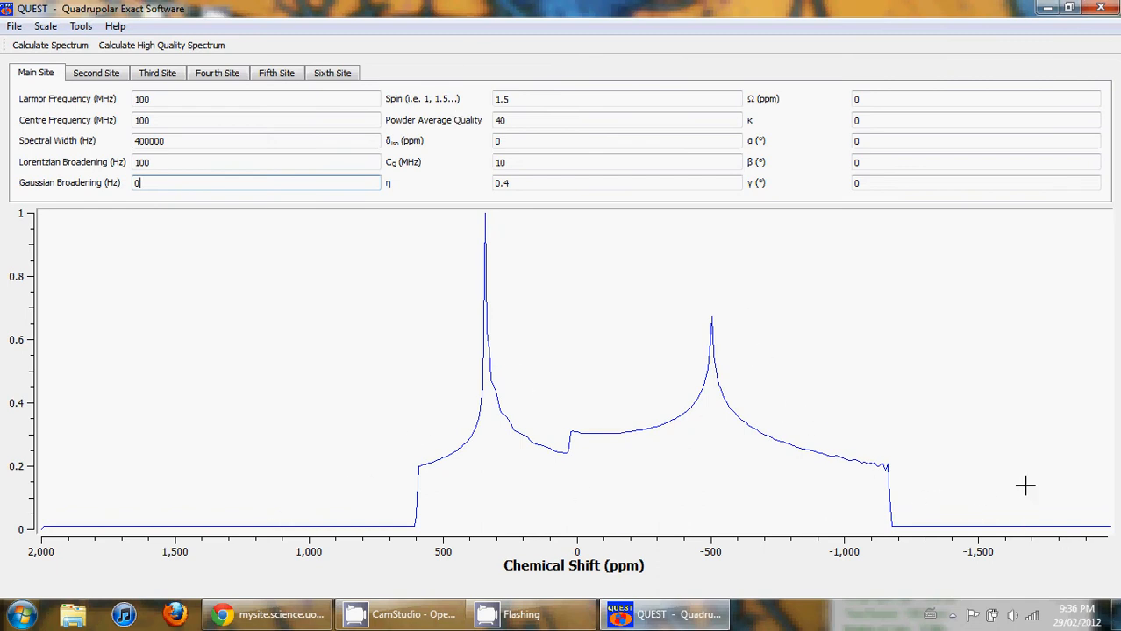
mouse_move(987, 491)
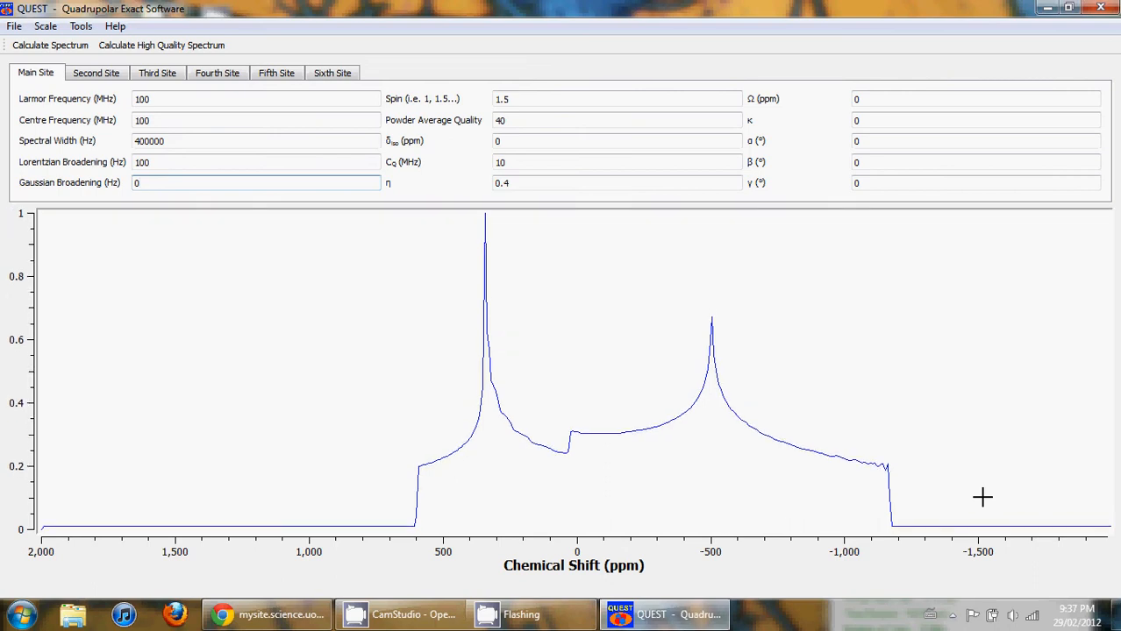
mouse_move(40, 498)
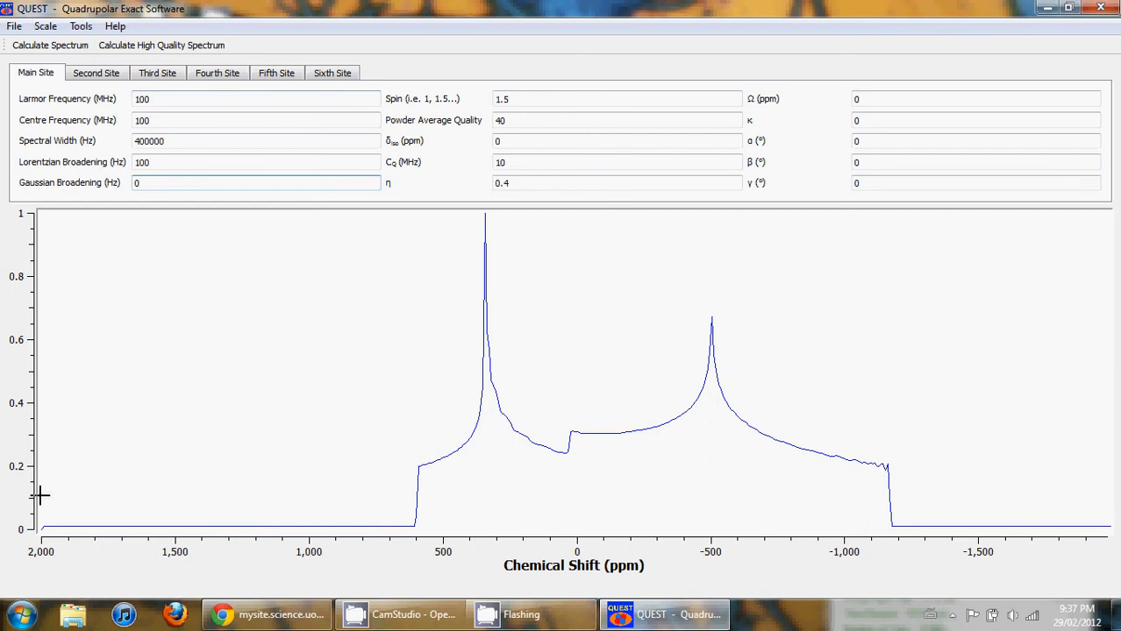
left_click(254, 183)
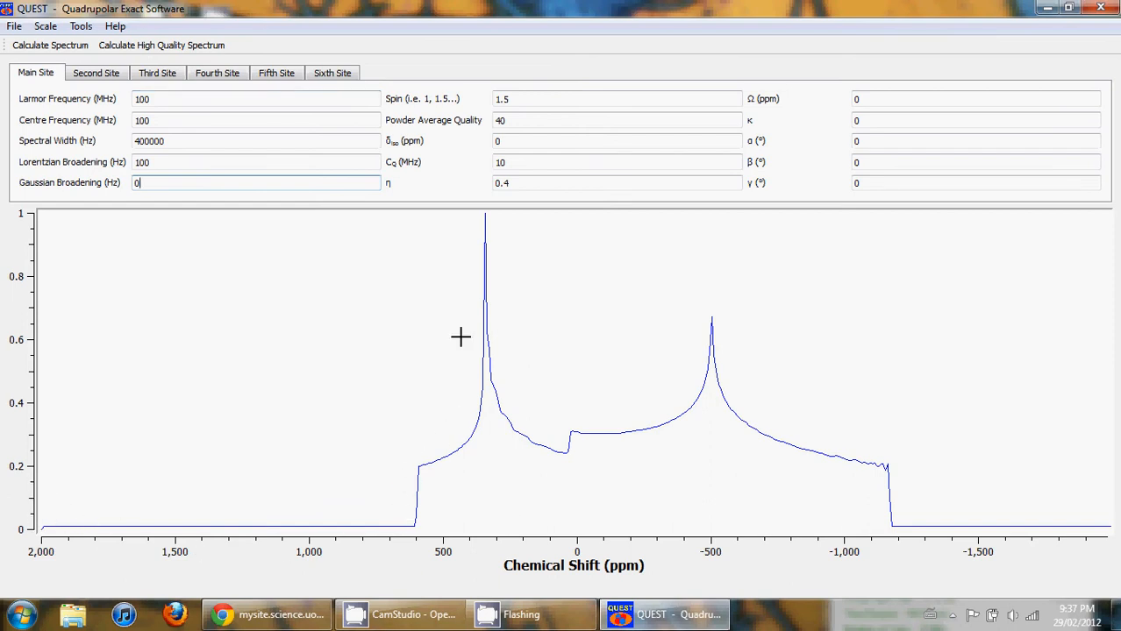
mouse_move(935, 484)
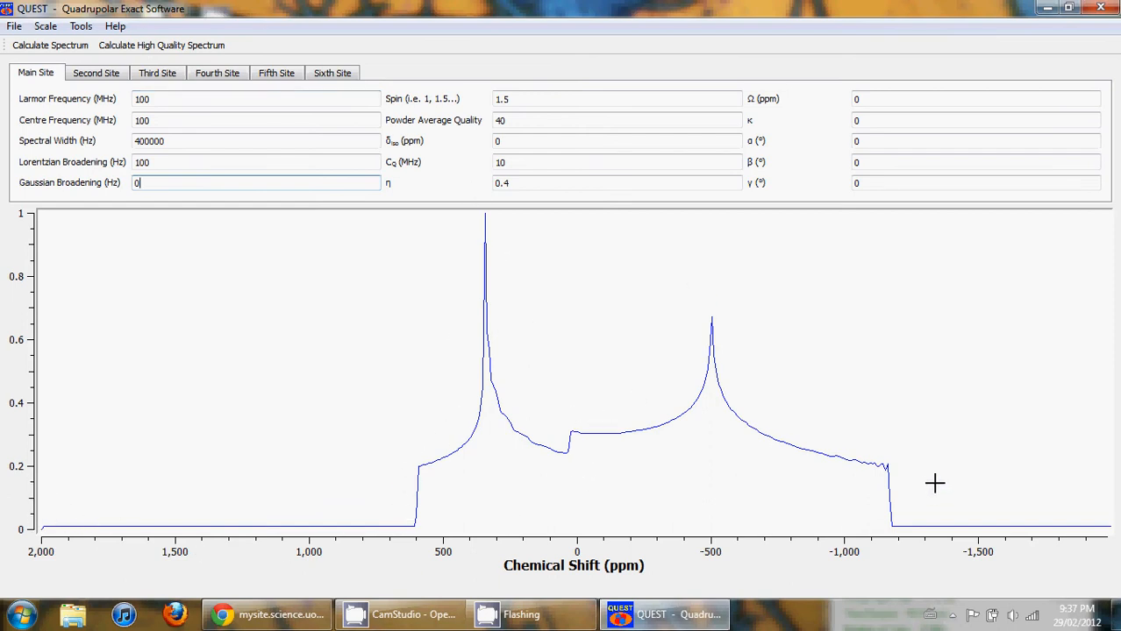
mouse_move(987, 494)
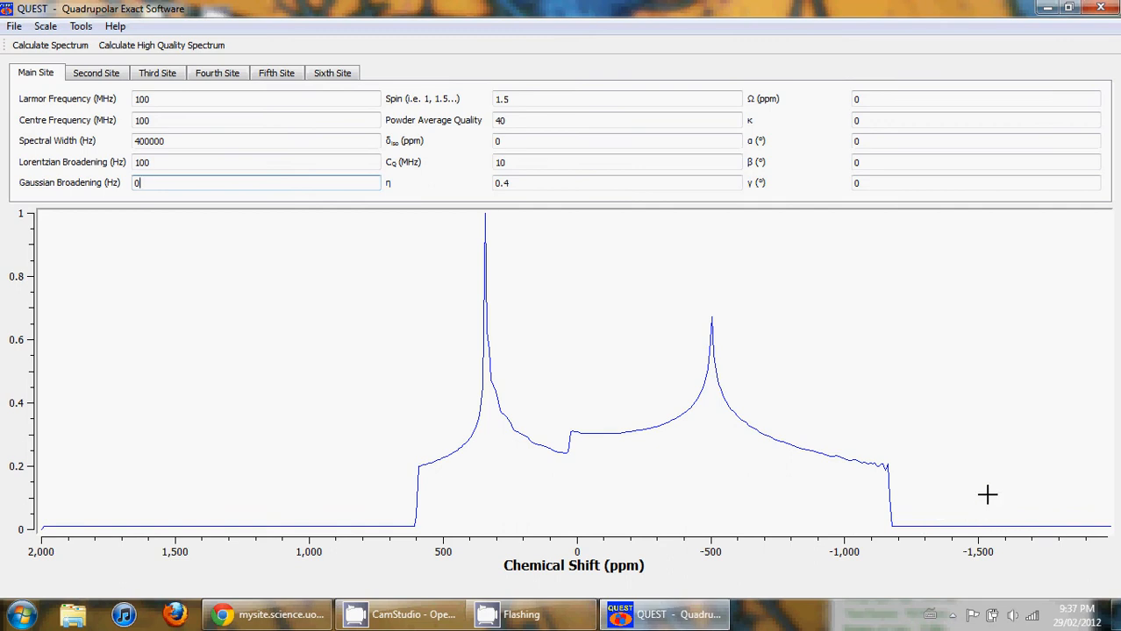
mouse_move(1014, 477)
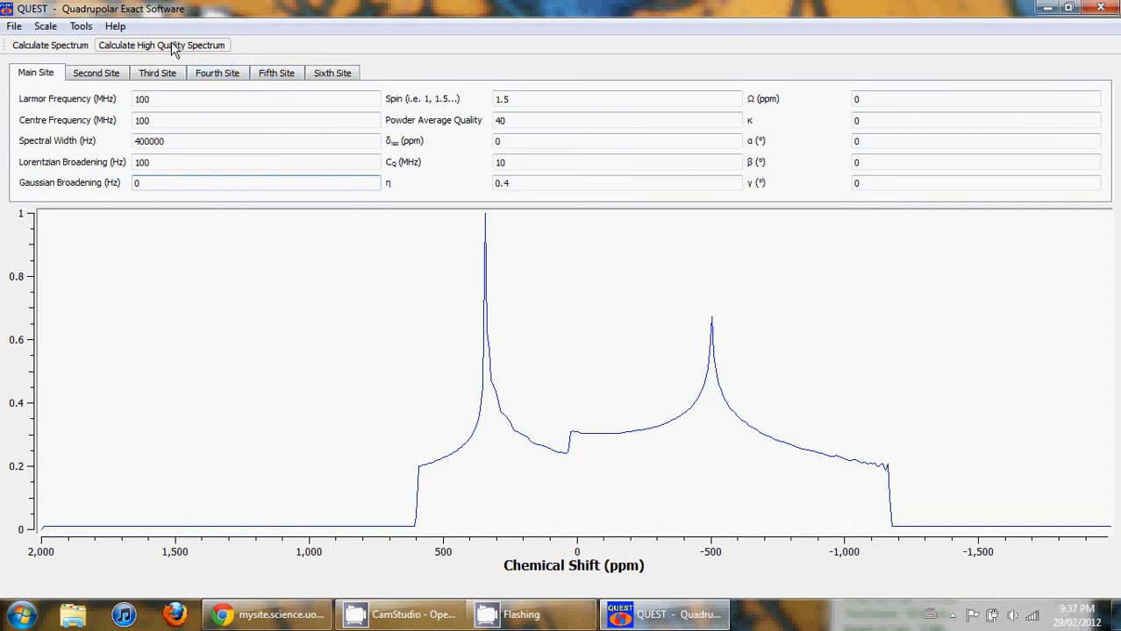
mouse_move(172, 49)
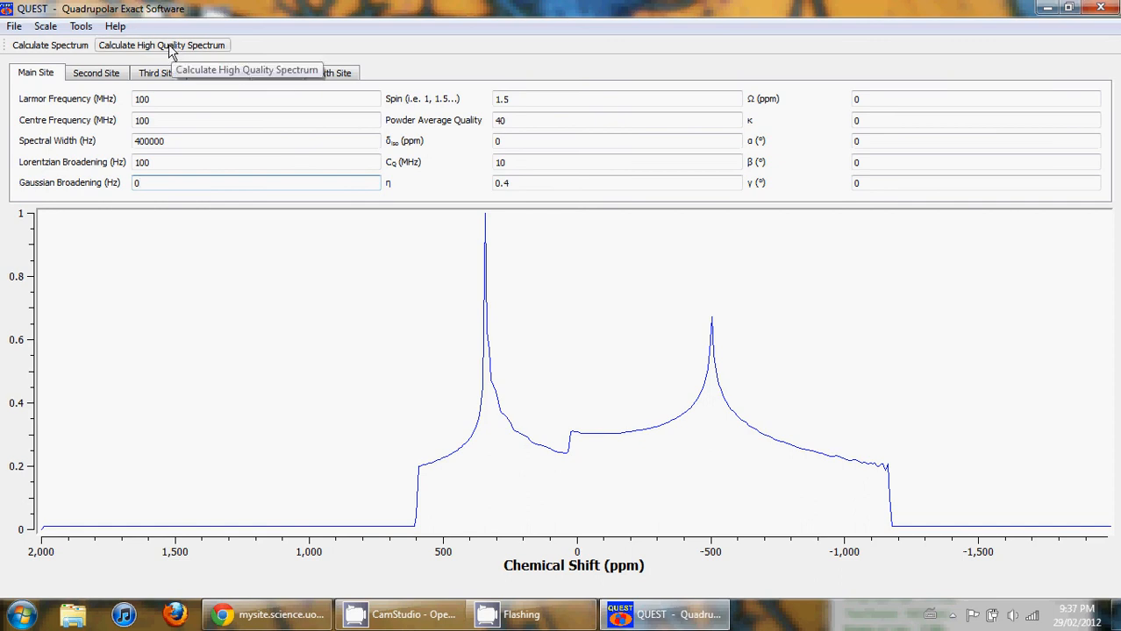
left_click(161, 45)
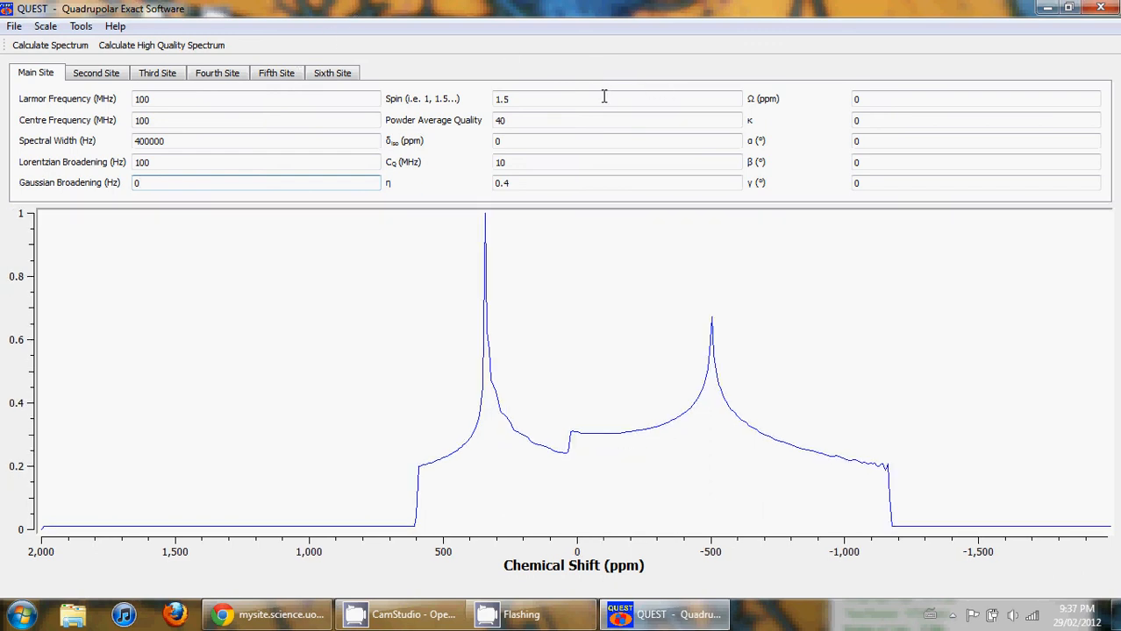
Lower the powder average quality from 40 to 20
triple_click(616, 119)
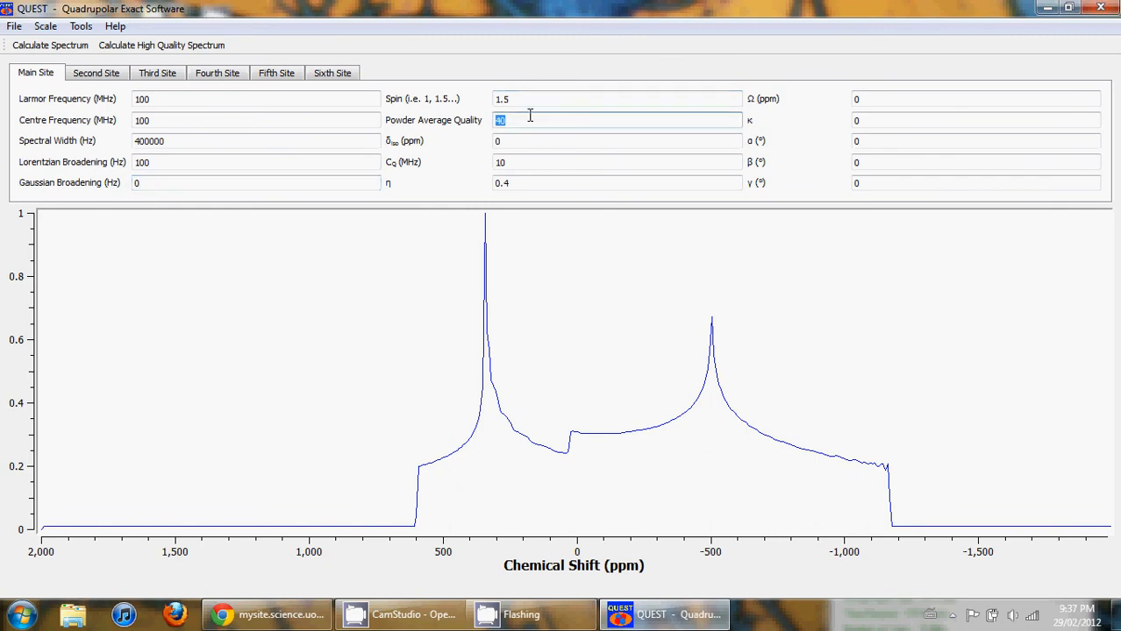
type("20")
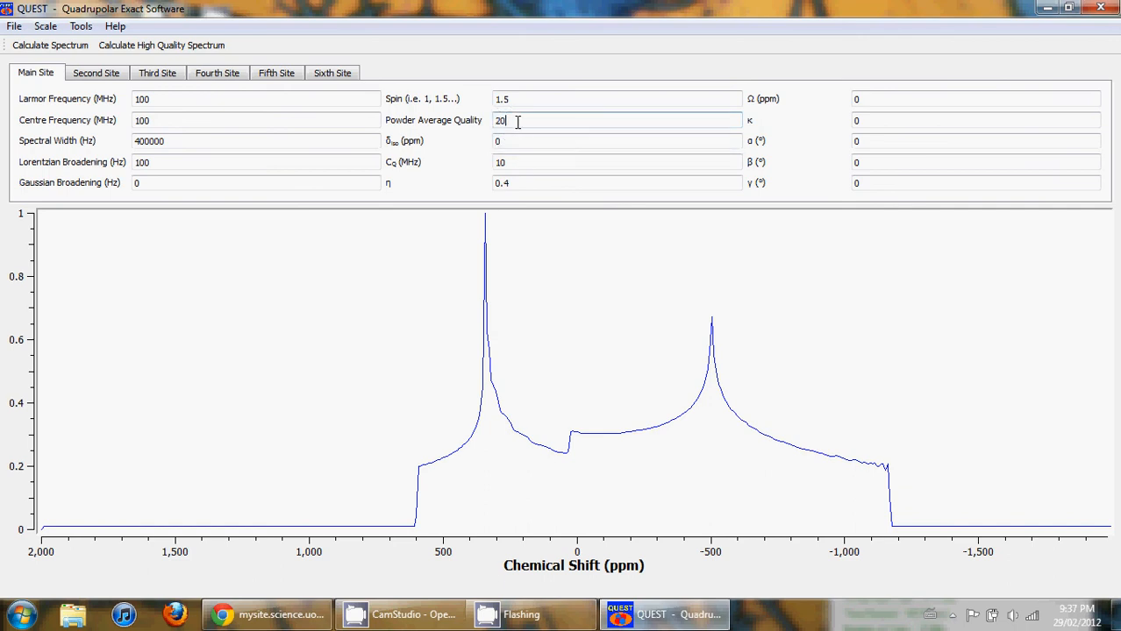
mouse_move(571, 95)
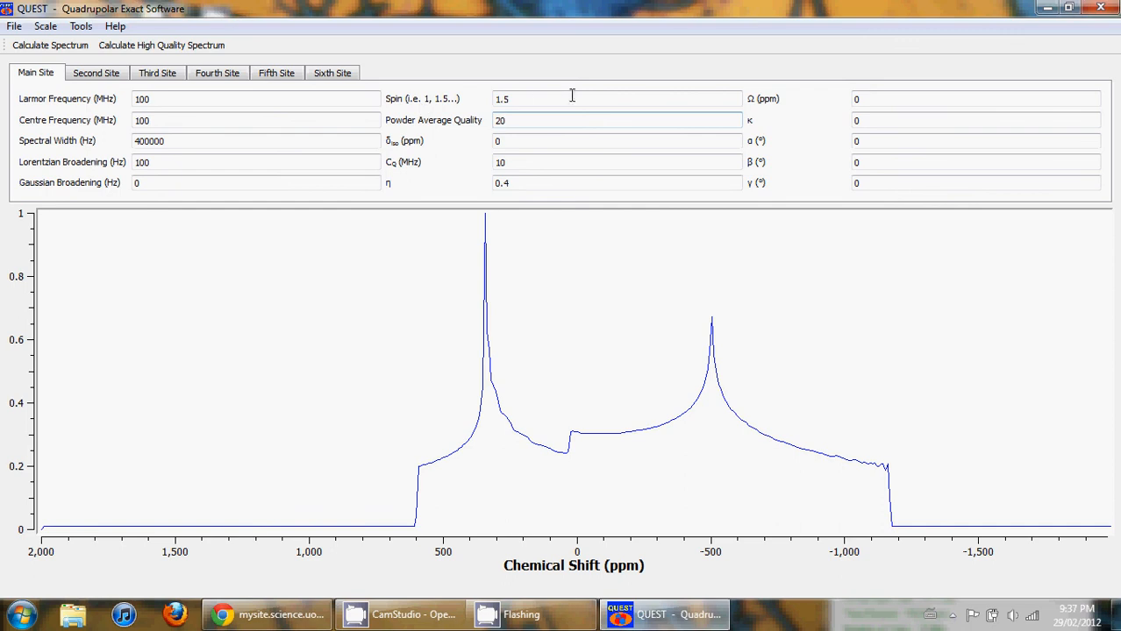
mouse_move(537, 547)
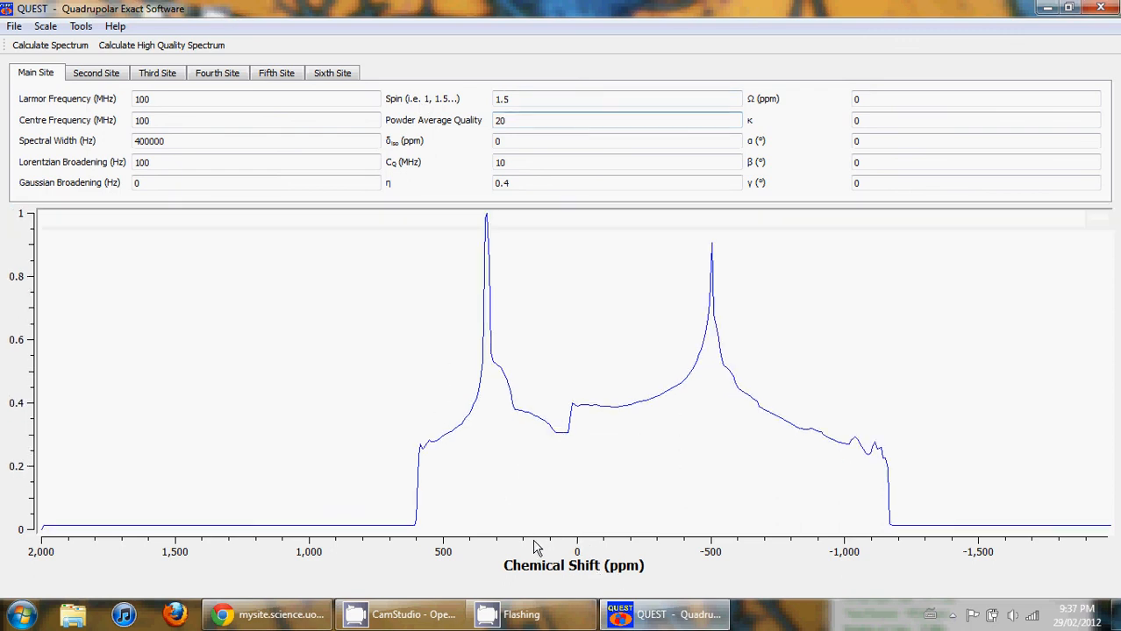
mouse_move(551, 442)
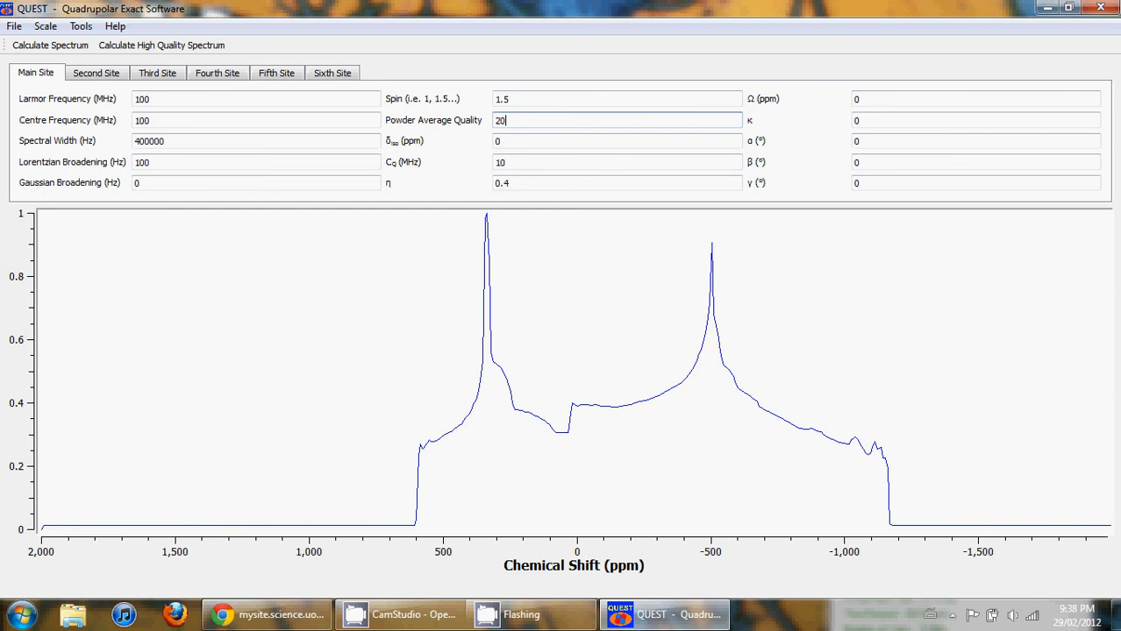
mouse_move(439, 137)
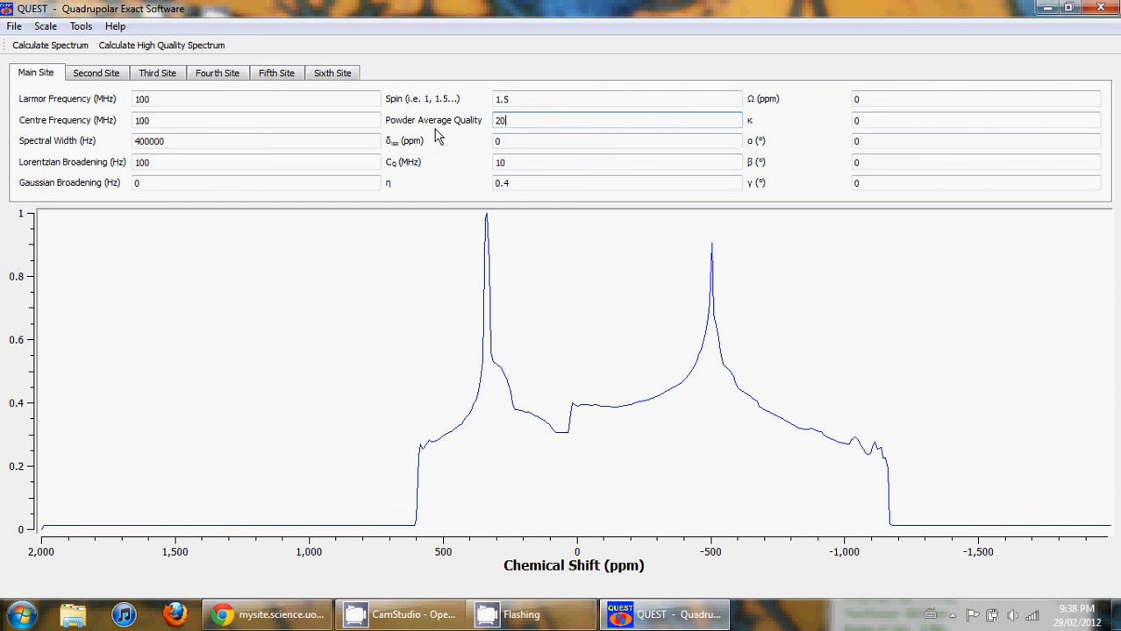
mouse_move(1050, 585)
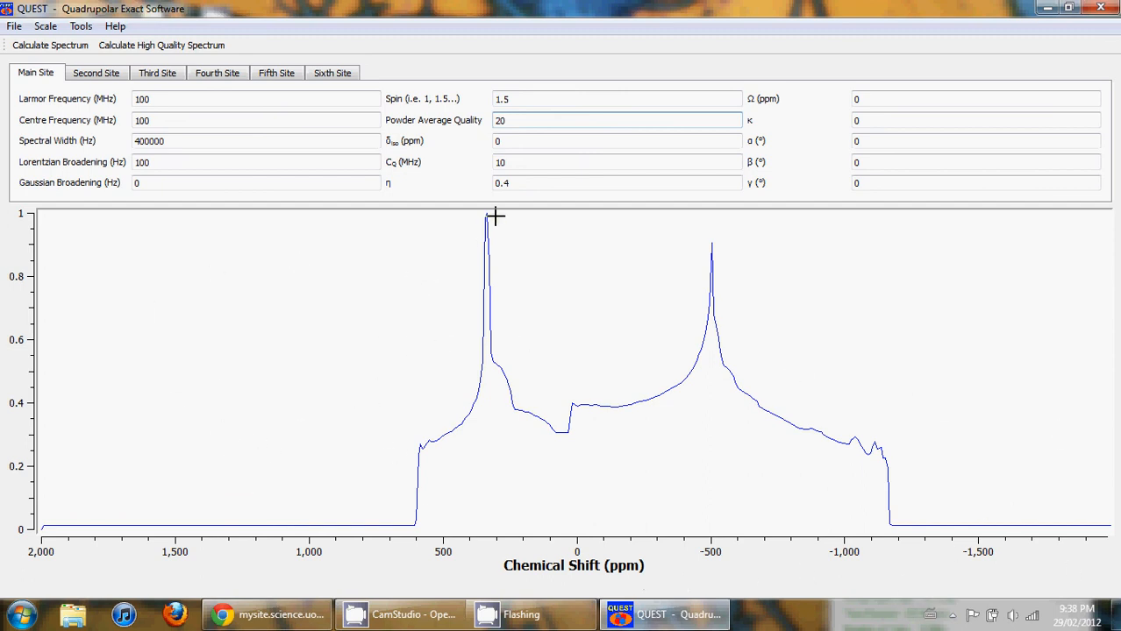
mouse_move(756, 456)
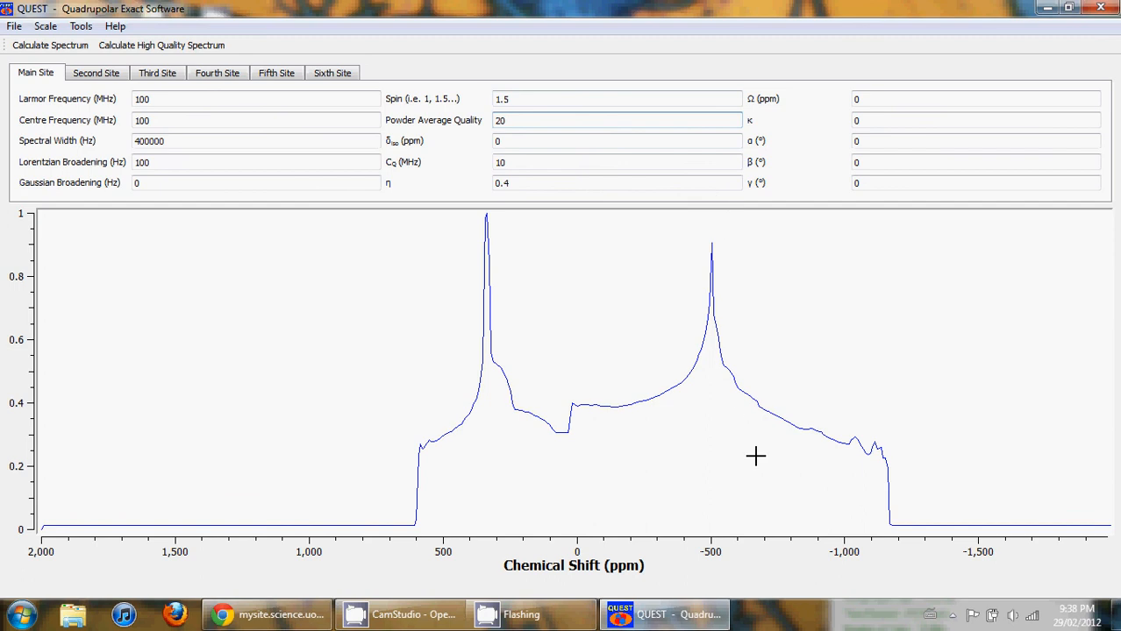
mouse_move(585, 135)
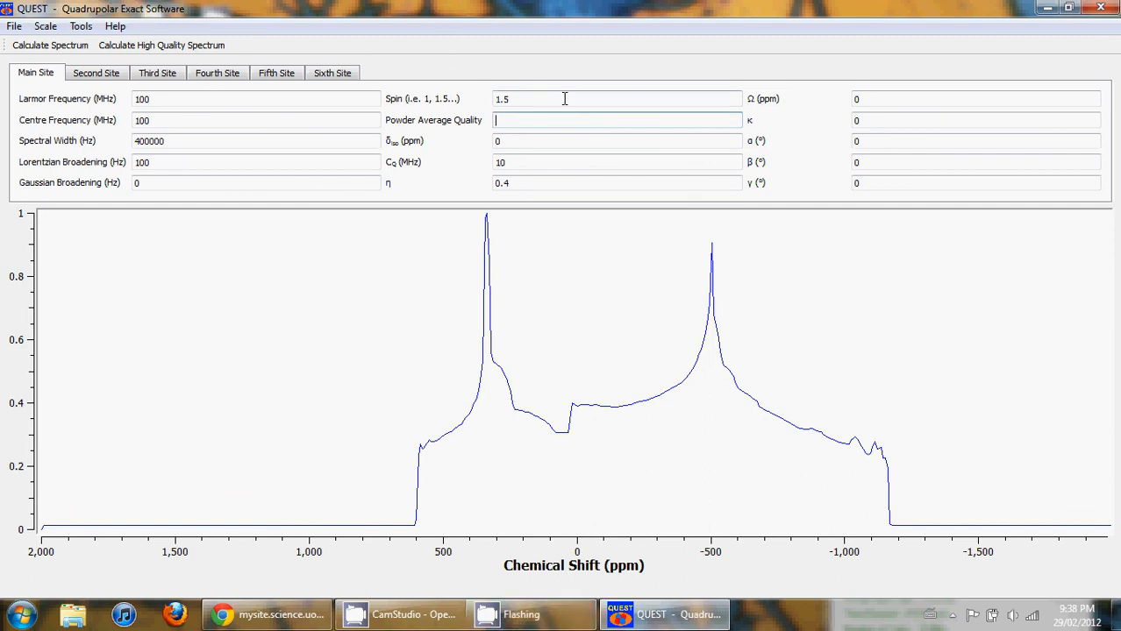
Raise powder average quality to 100 and compute the high quality spin-3/2 spectrum
type("100")
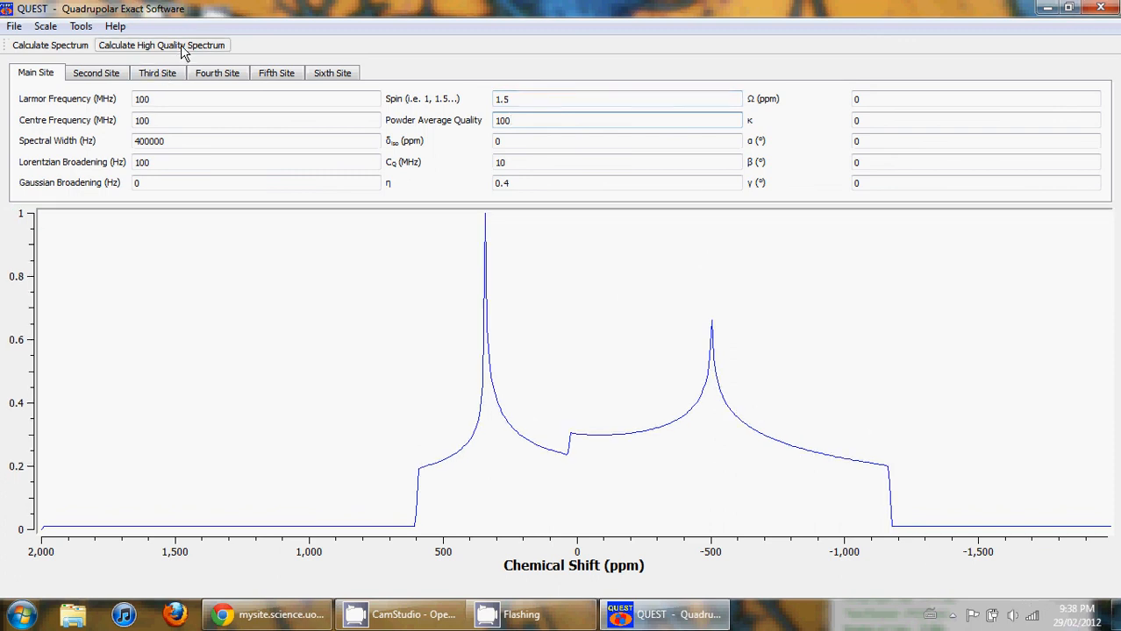
left_click(162, 46)
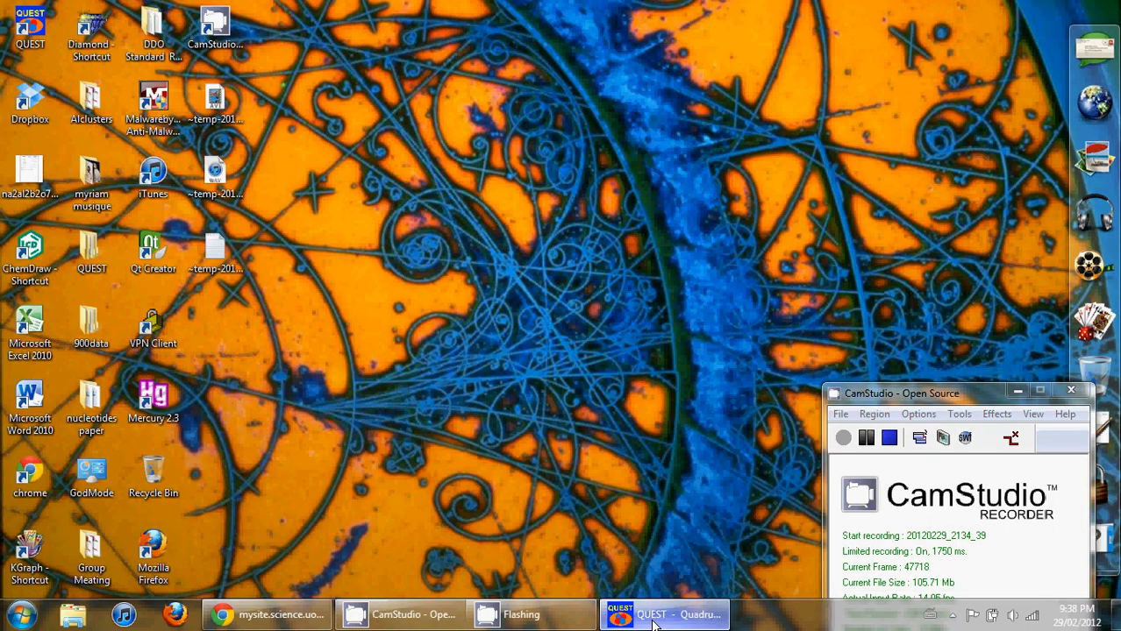
Restore the QUEST window from the taskbar to show the smooth spectrum
left_click(663, 614)
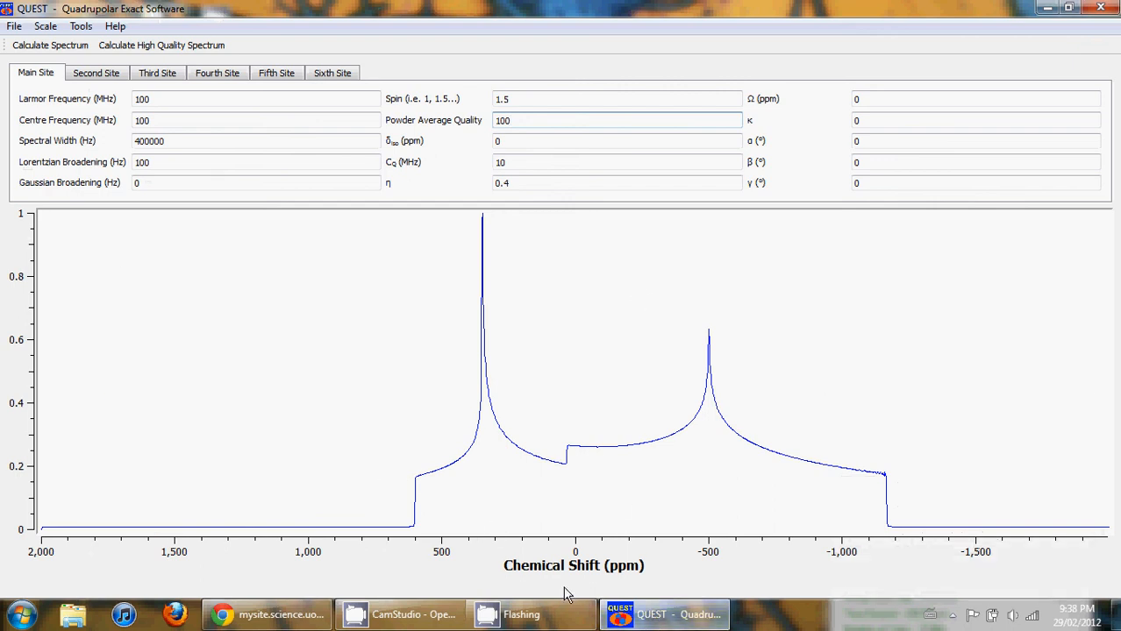